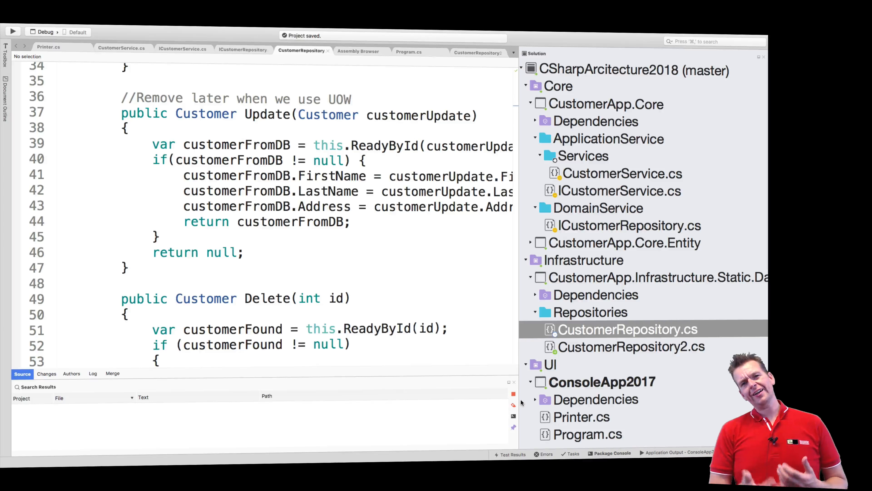
pyautogui.moveTo(490, 368)
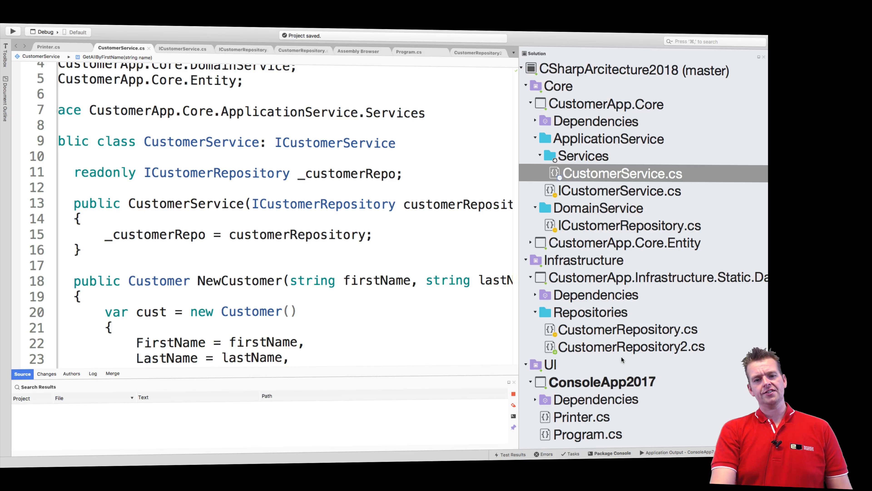
pyautogui.scroll(-3)
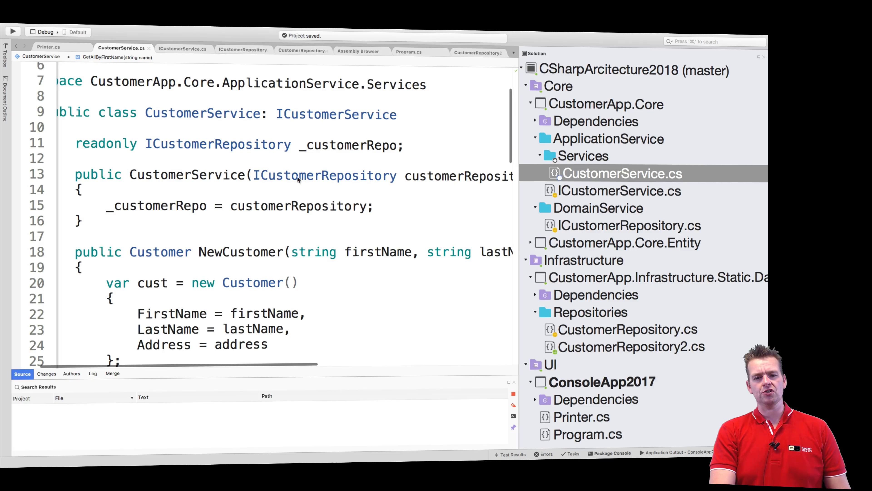
pyautogui.moveTo(310, 243)
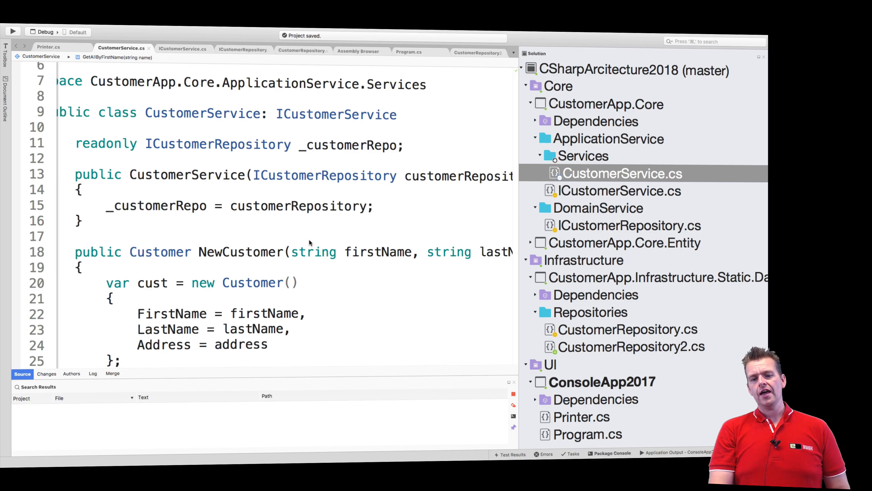
pyautogui.moveTo(370, 208)
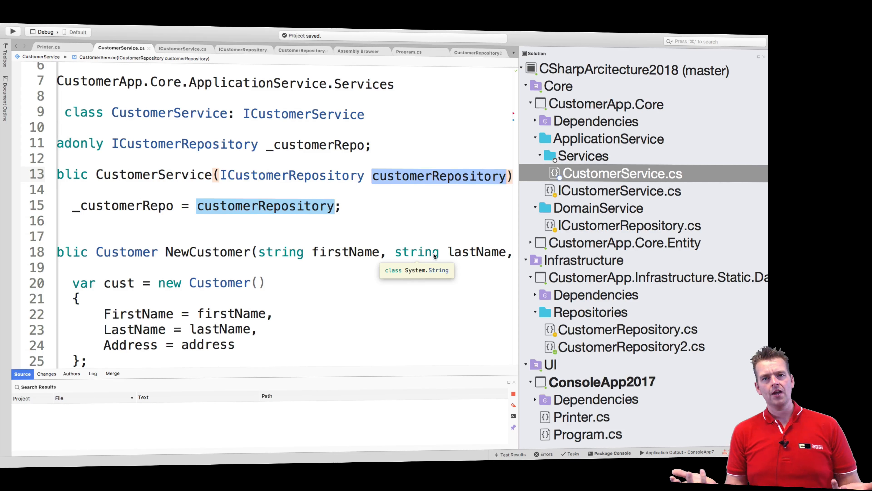
# Start a second constructor line: _customerRepo = new Cus
pyautogui.write('_customerRepo =')
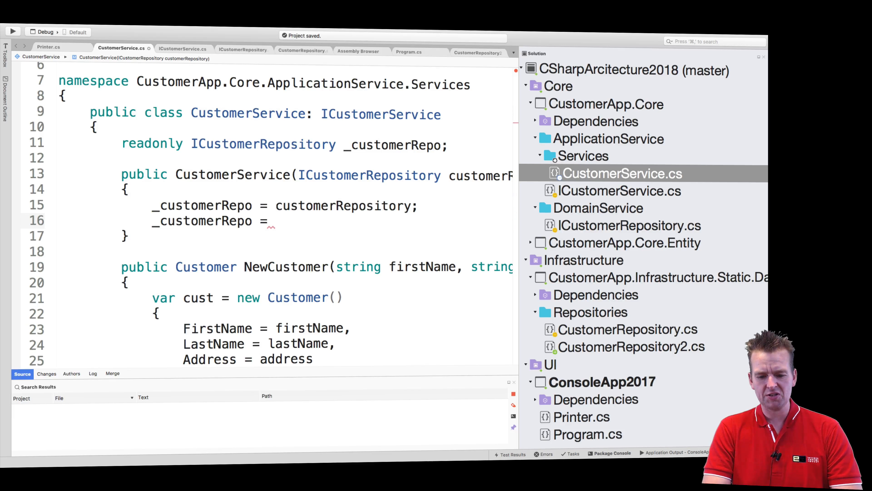
pyautogui.write('new C')
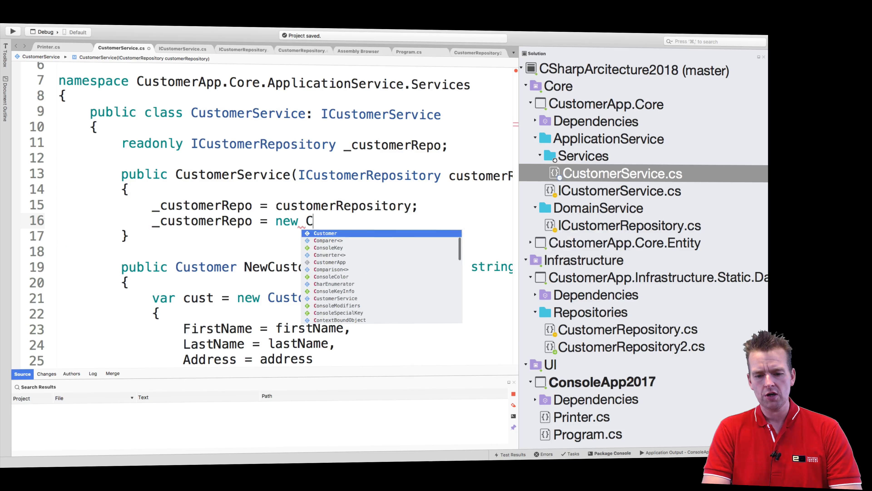
pyautogui.write('us')
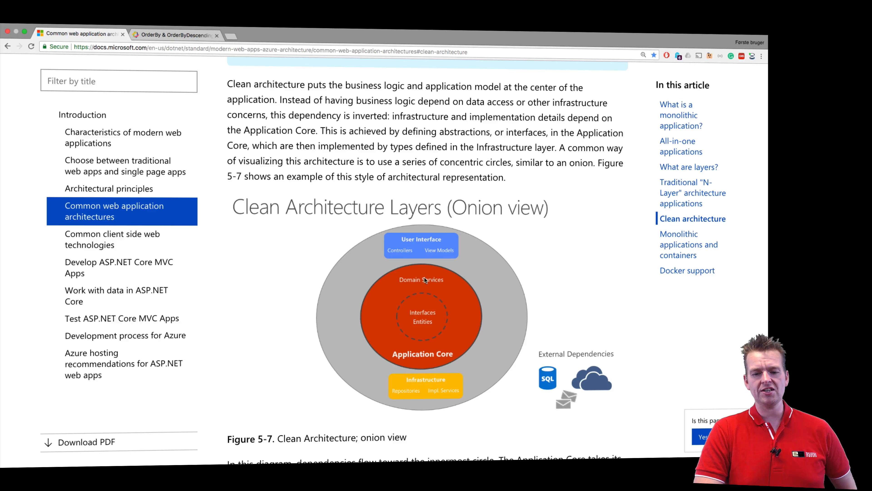
pyautogui.moveTo(489, 269)
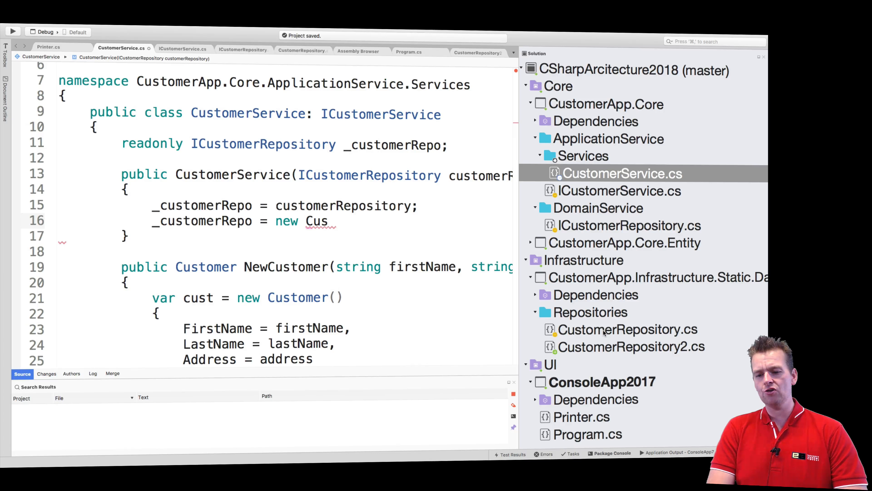
# Complete the line as _customerRepo = new CustomerRepository();
pyautogui.write('tomer')
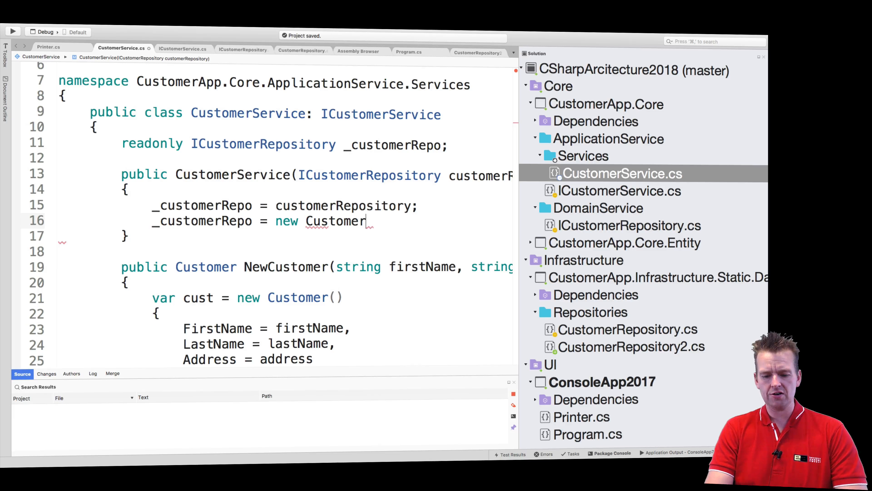
pyautogui.write('Reposit')
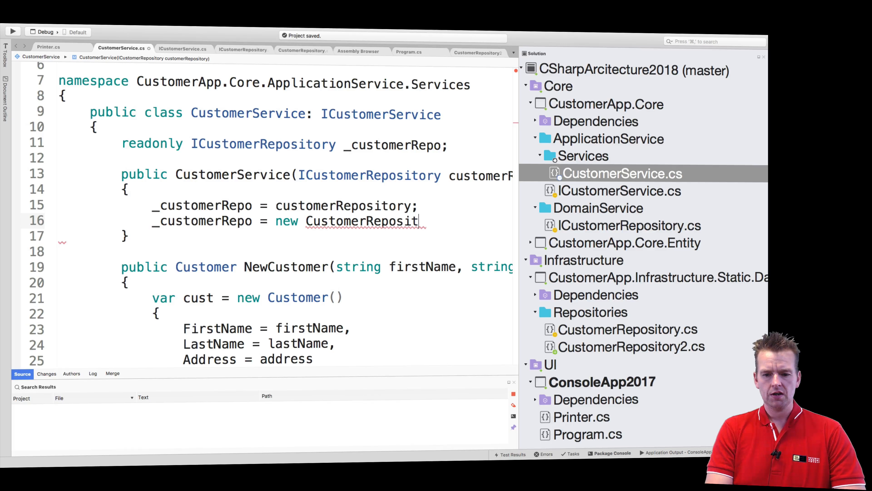
pyautogui.write('ory();')
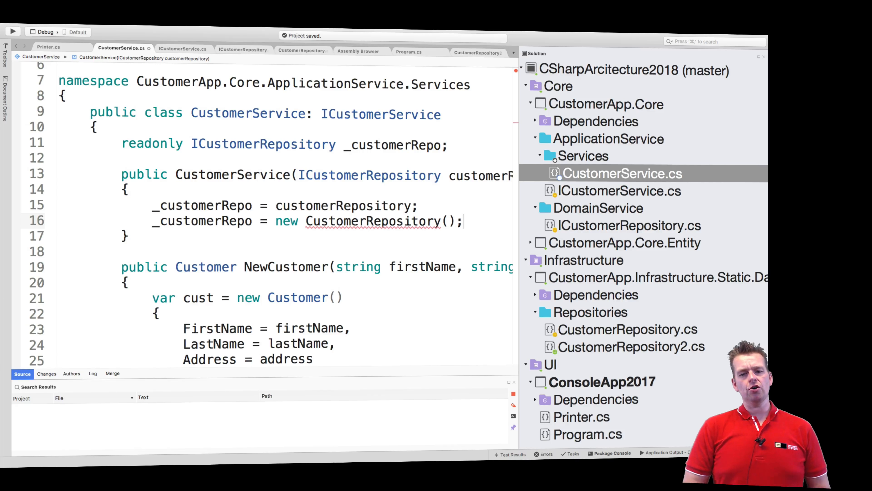
pyautogui.moveTo(456, 262)
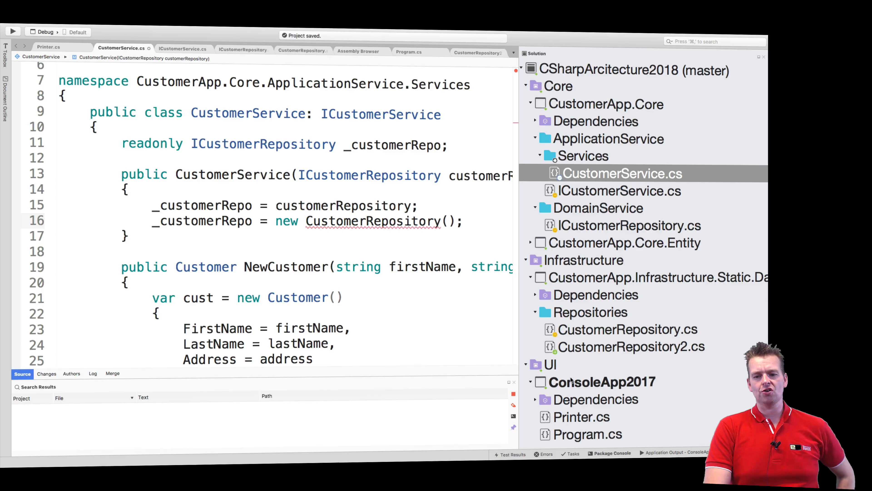
# Select CustomerRepository2.cs, the second repository implementation, in the Solution pad
pyautogui.click(630, 347)
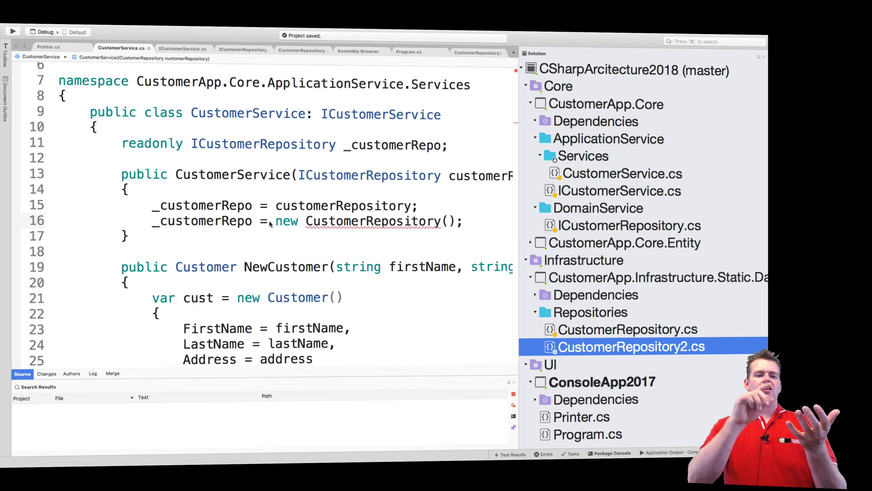
pyautogui.moveTo(388, 220)
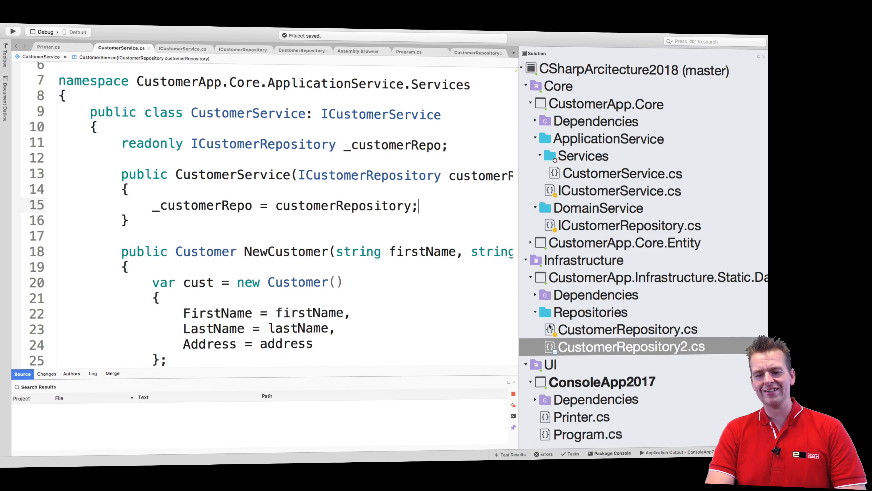
pyautogui.click(624, 328)
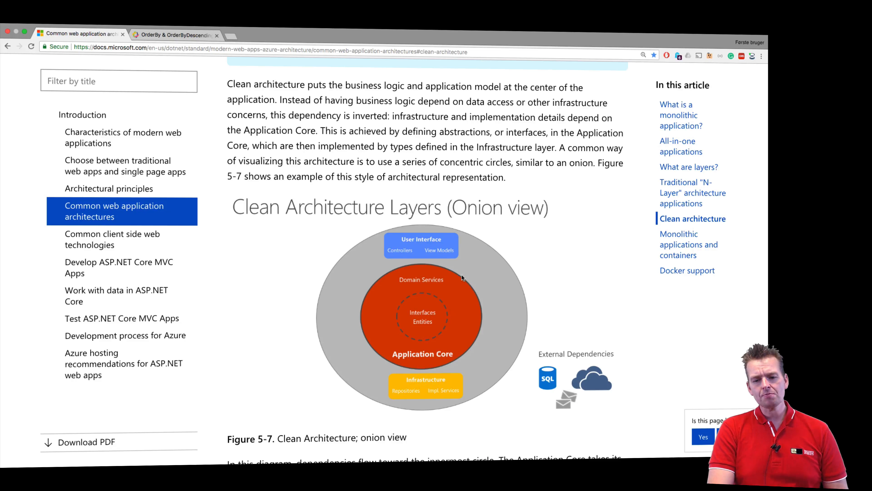
pyautogui.moveTo(383, 292)
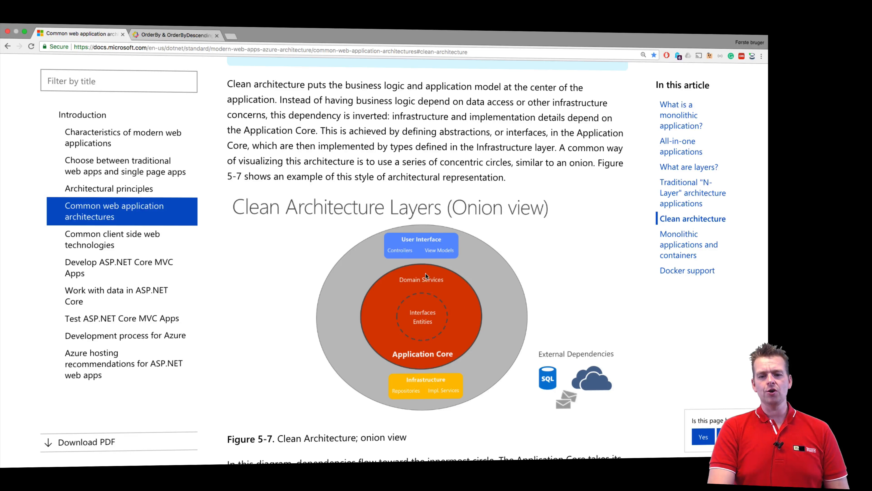
pyautogui.moveTo(379, 302)
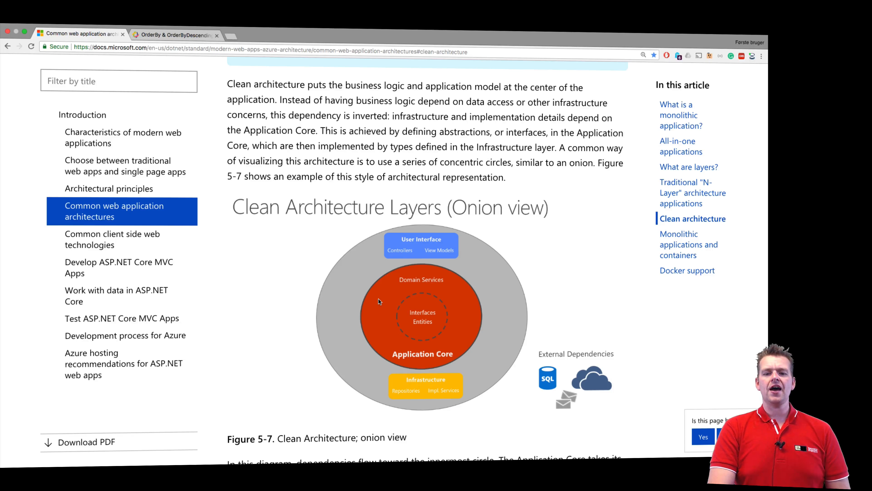
pyautogui.moveTo(334, 288)
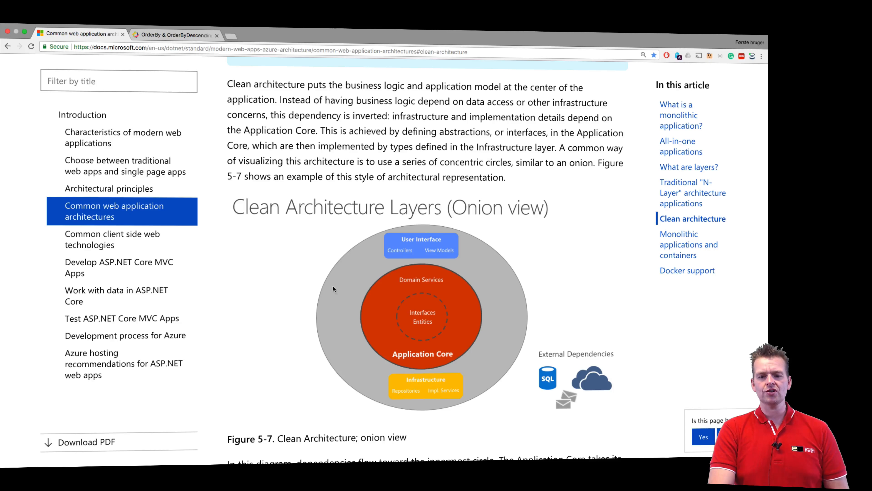
pyautogui.moveTo(427, 327)
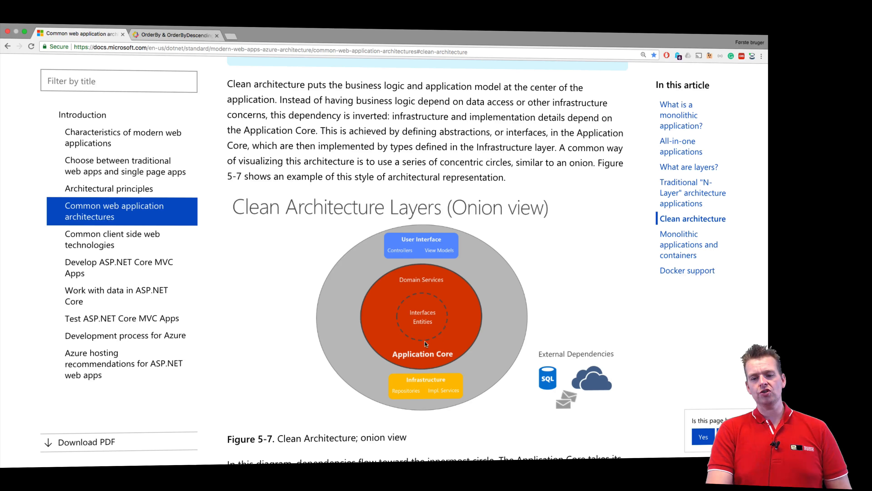
pyautogui.moveTo(436, 334)
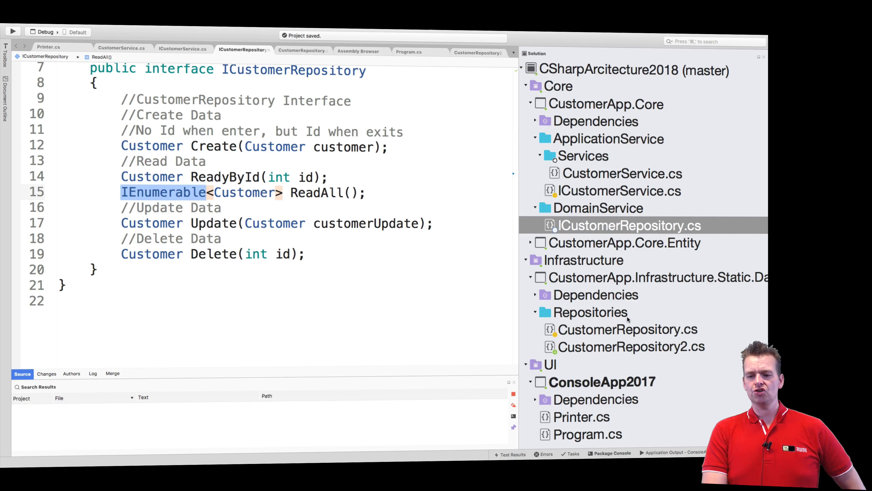
# View CustomerRepository.cs, then open Program.cs showing its Main method
pyautogui.click(627, 329)
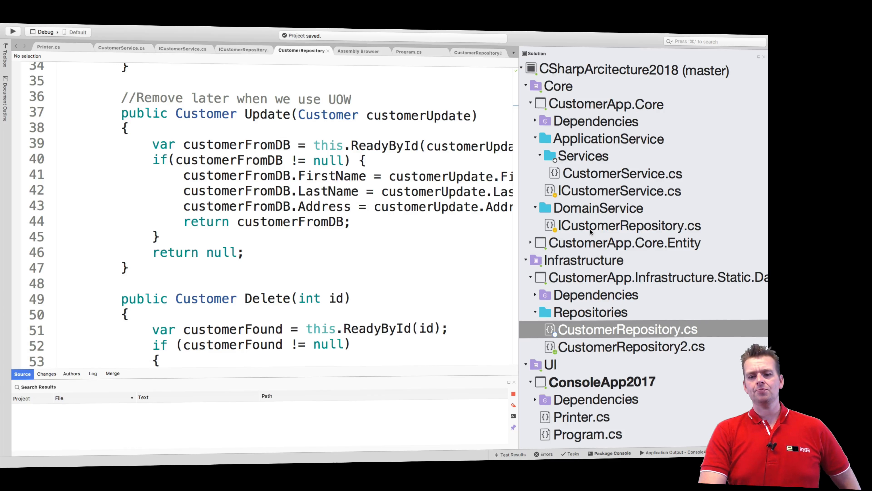
pyautogui.click(588, 434)
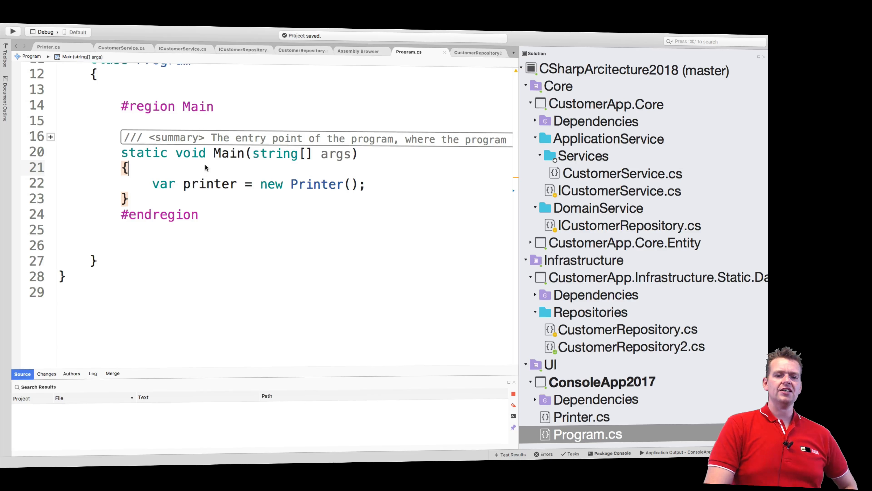
pyautogui.moveTo(292, 201)
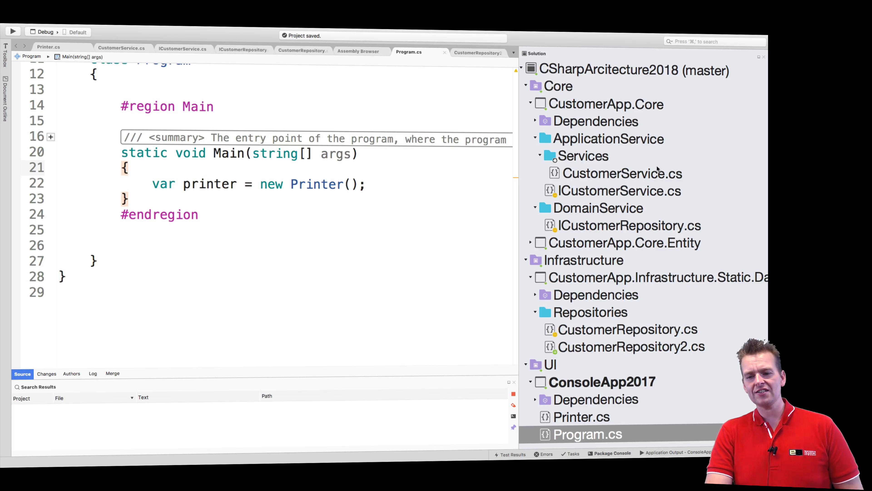
pyautogui.moveTo(273, 235)
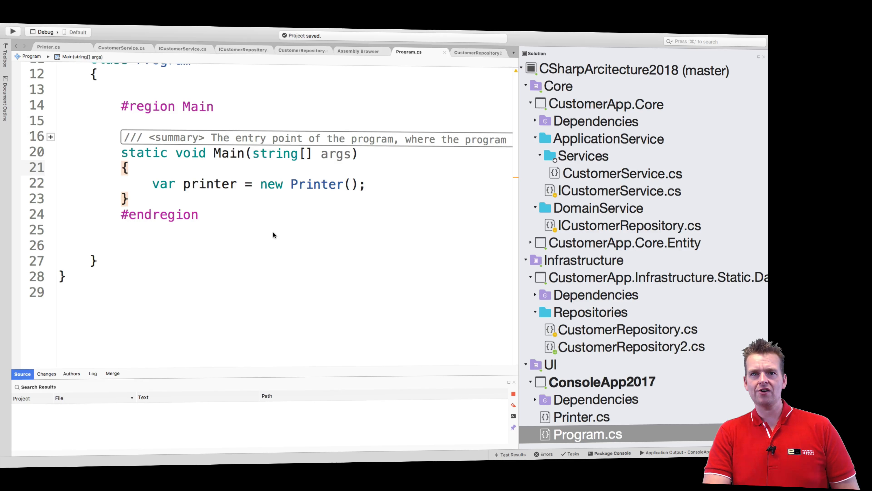